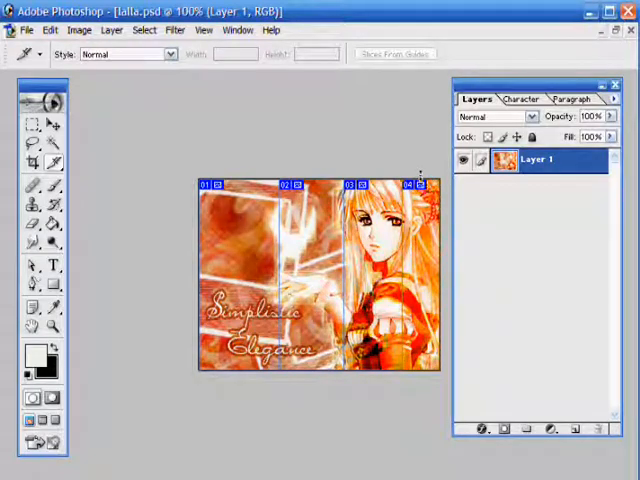
# Select slice 01 of the lalla.psd graphic to bring up its Slice Options.
pyautogui.click(34, 161)
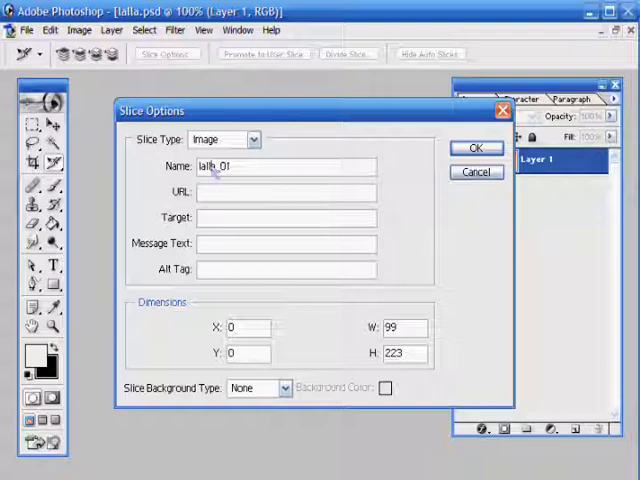
pyautogui.doubleClick(223, 166)
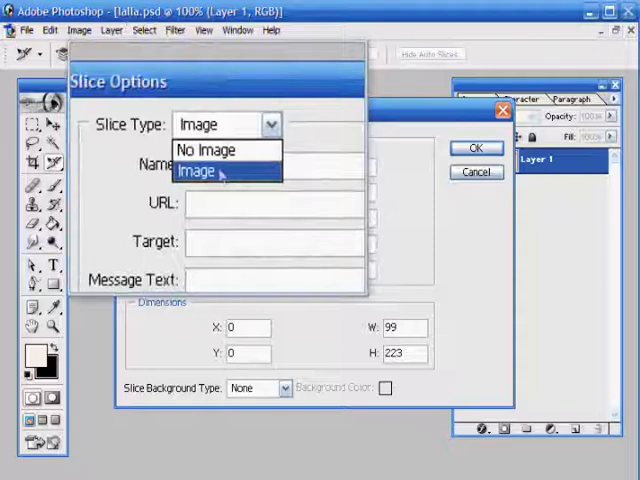
pyautogui.click(196, 171)
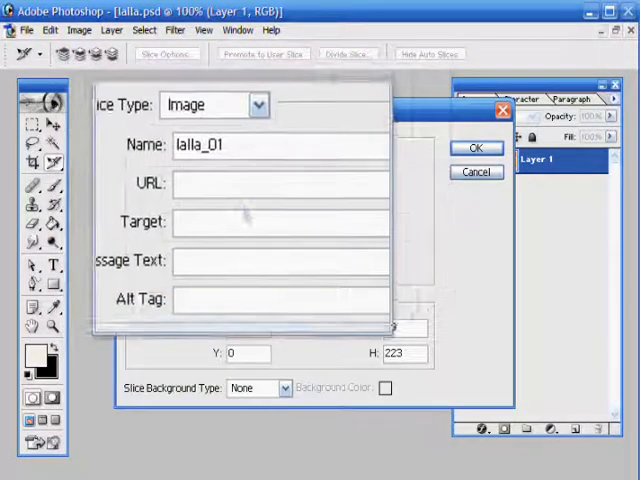
pyautogui.write('http')
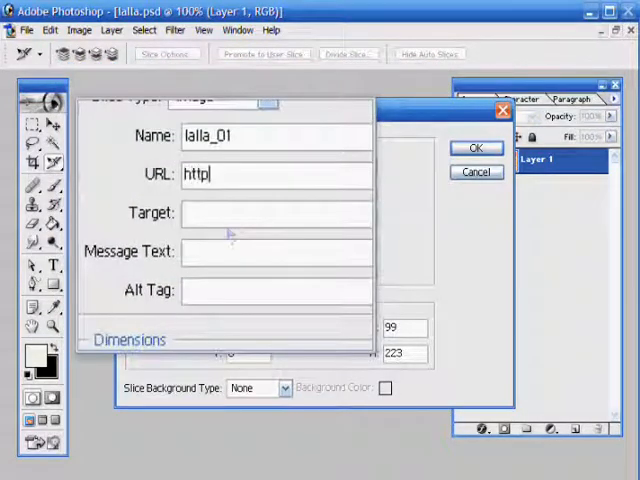
pyautogui.write('://')
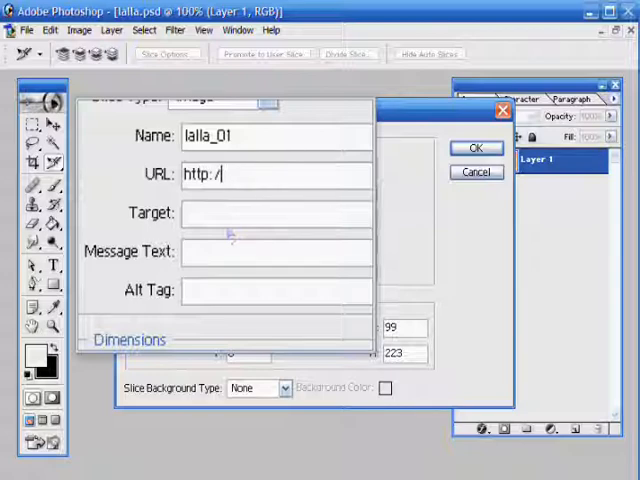
pyautogui.write('animeoasis.net')
pyautogui.click(277, 214)
pyautogui.write('_blank')
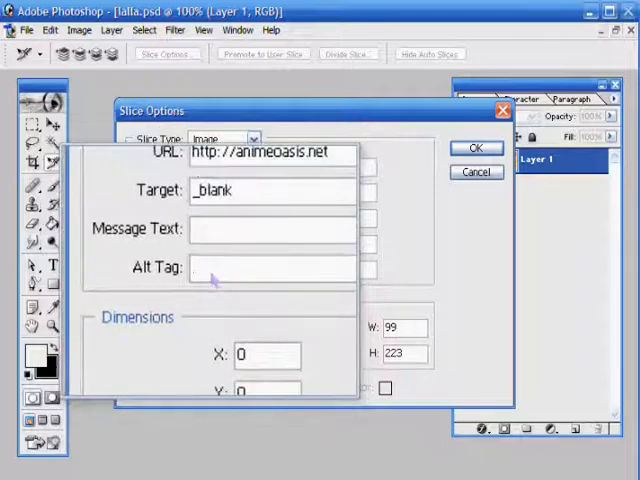
pyautogui.moveTo(213, 278)
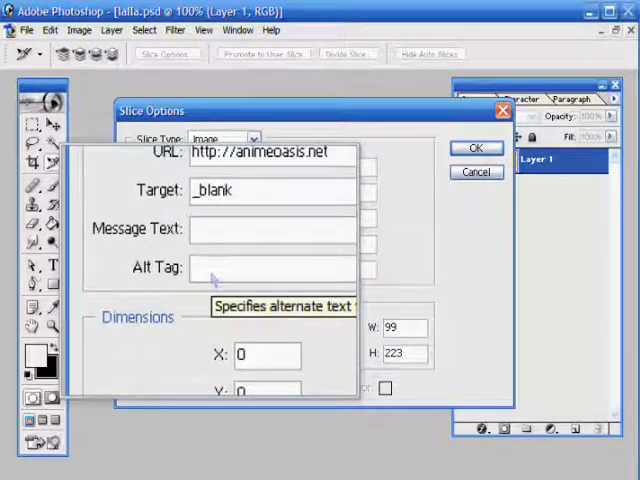
pyautogui.write('slice 0')
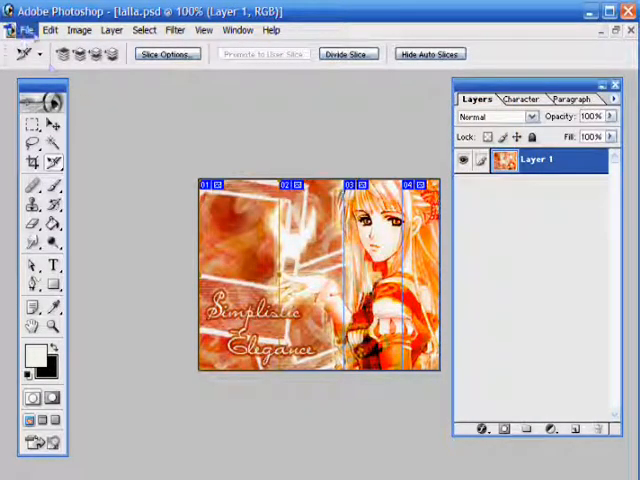
# Open File > Save for Web for the sliced graphic.
pyautogui.click(25, 28)
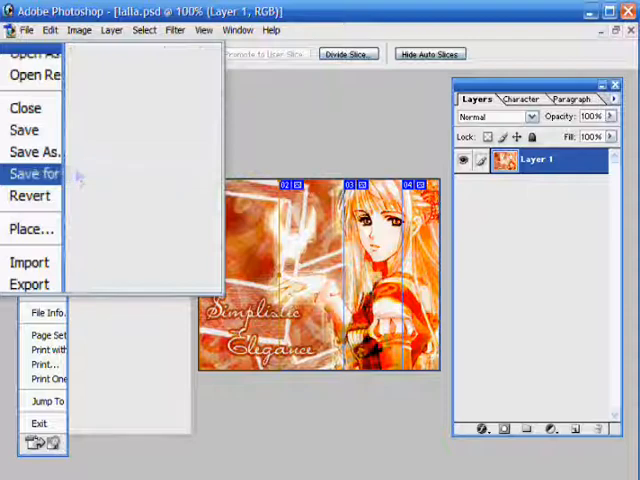
pyautogui.click(36, 173)
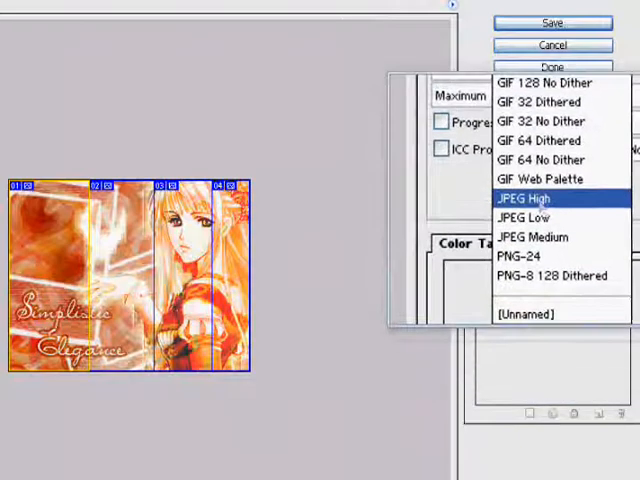
# Choose the JPEG High preset and set quality to High.
pyautogui.click(527, 197)
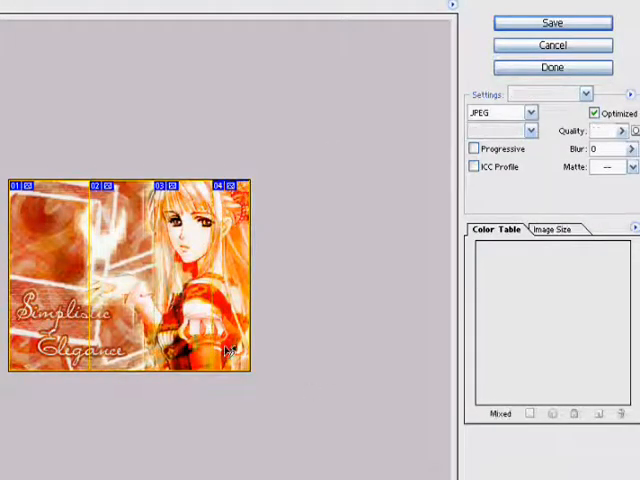
pyautogui.click(584, 94)
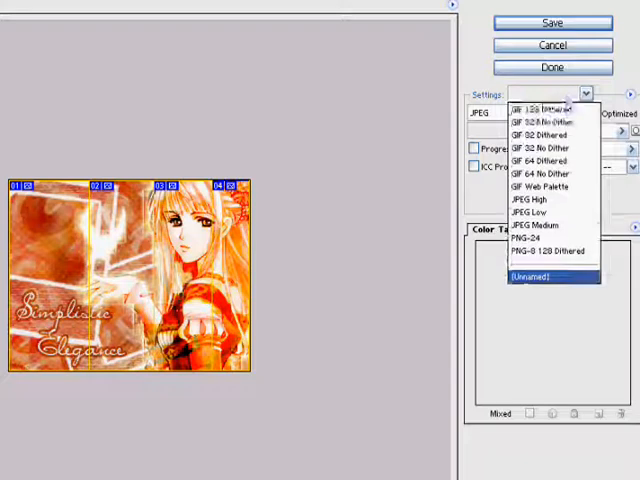
pyautogui.click(529, 199)
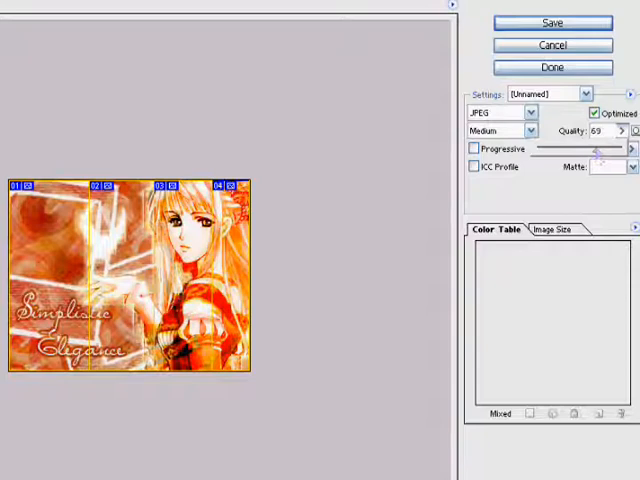
pyautogui.click(500, 130)
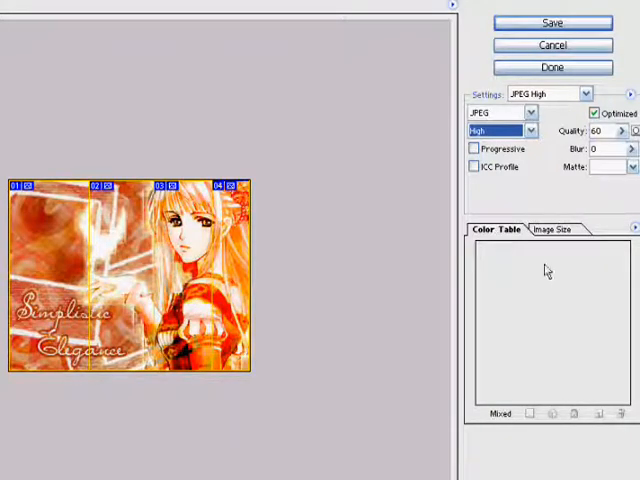
# Switch to the Optimized preview of the four-slice graphic.
pyautogui.click(551, 67)
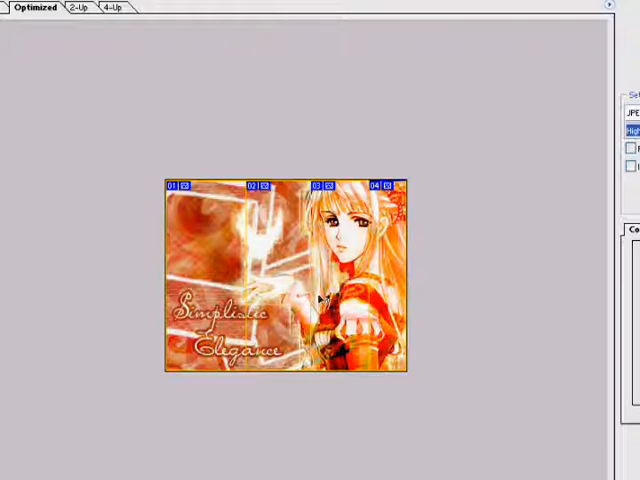
pyautogui.moveTo(135, 238)
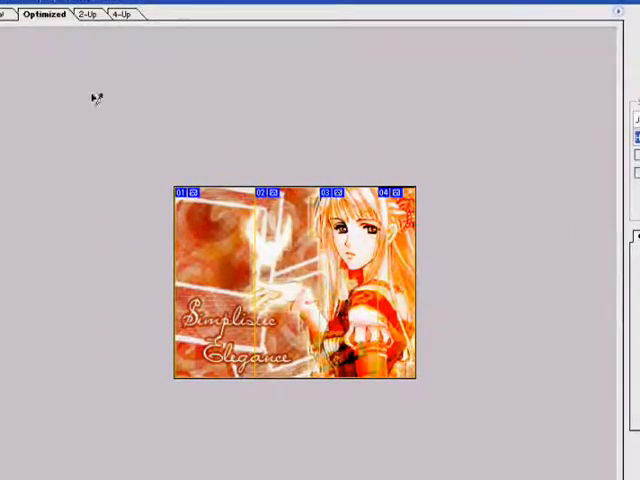
pyautogui.moveTo(340, 162)
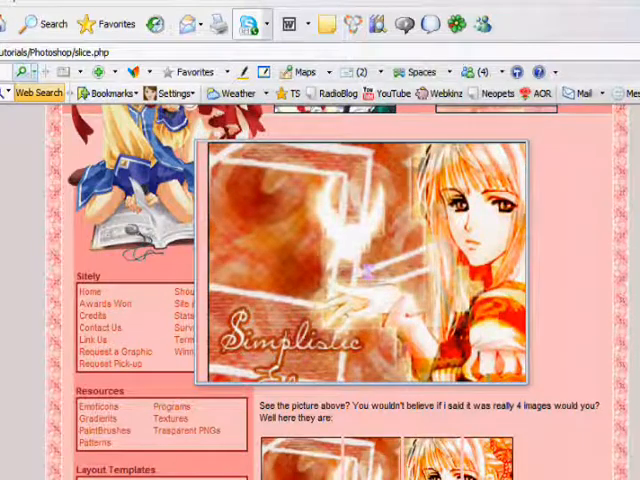
# Scroll down slice.php past the full picture to the four sliced images.
pyautogui.scroll(-3)
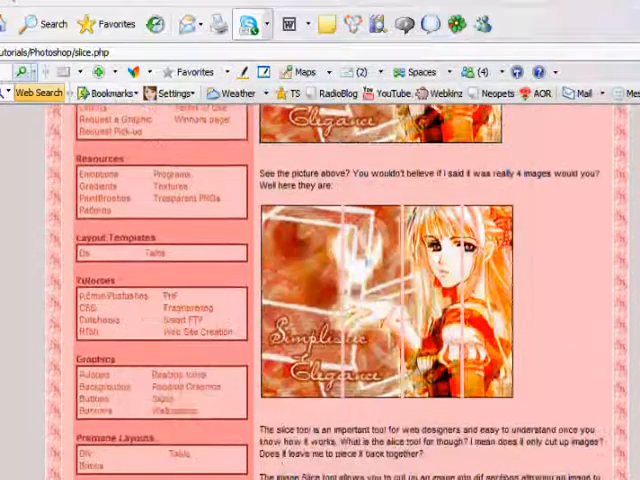
pyautogui.scroll(-3)
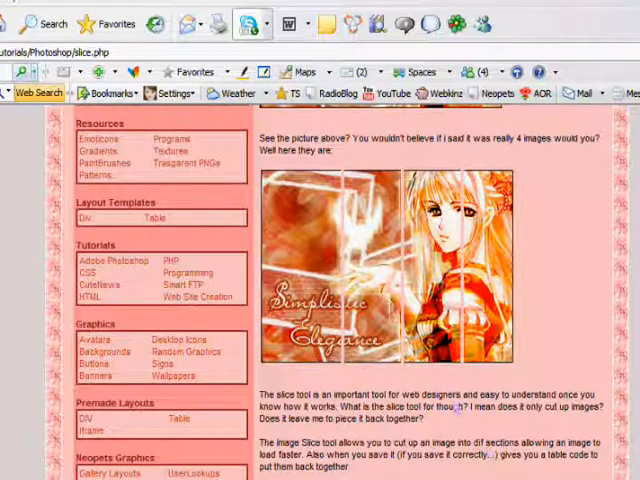
pyautogui.scroll(-3)
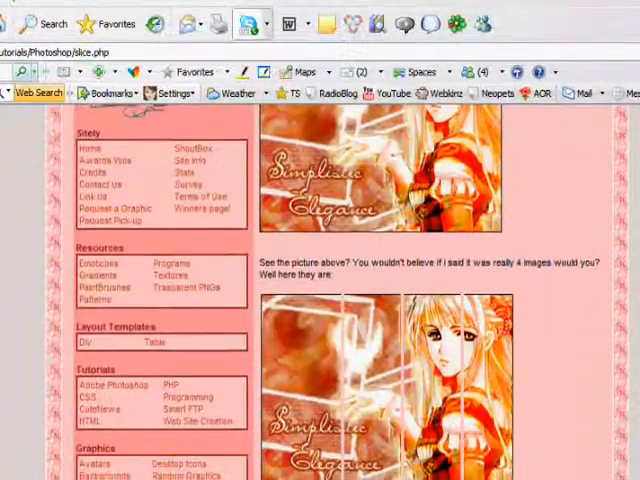